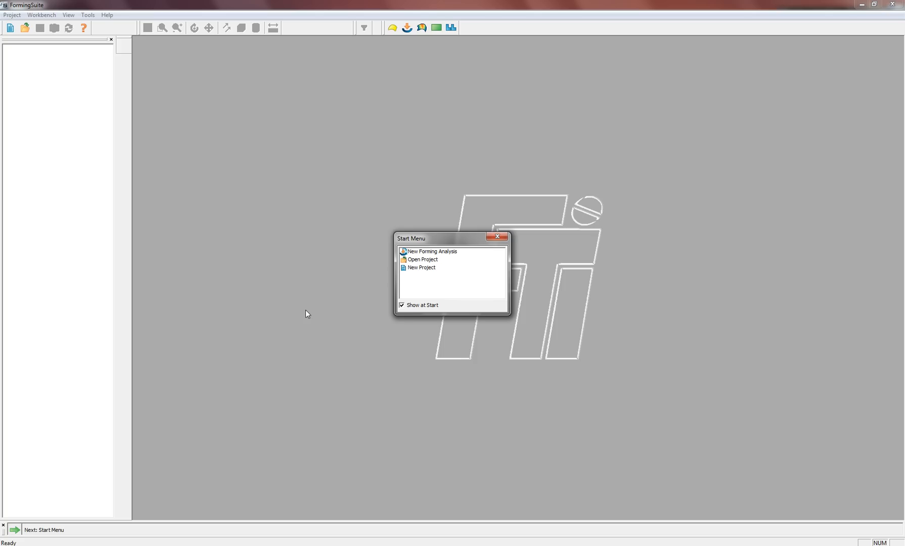
mouse_move(402, 270)
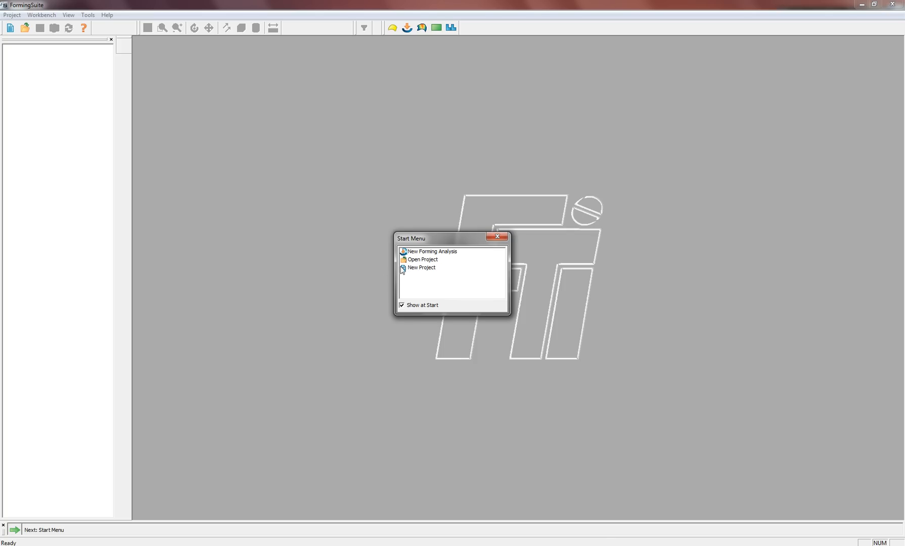
mouse_move(497, 237)
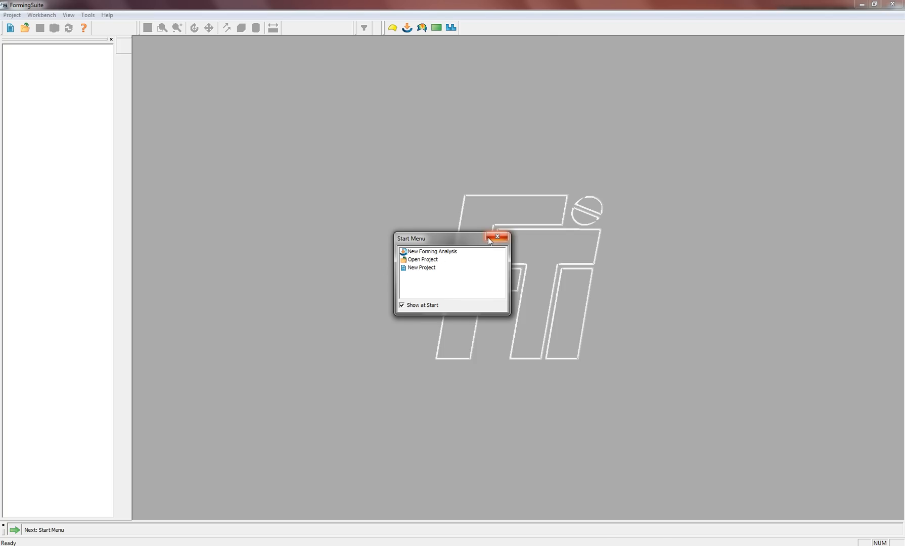
mouse_move(497, 236)
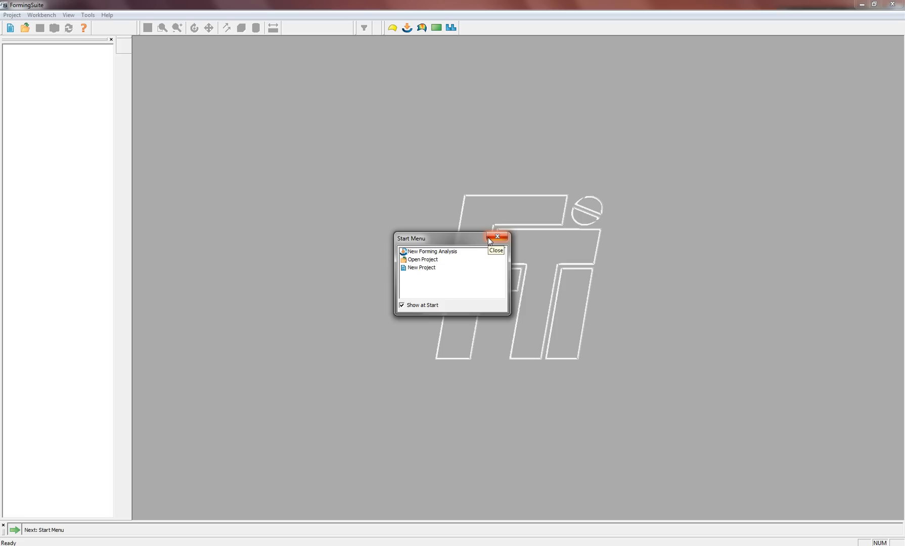
mouse_move(495, 239)
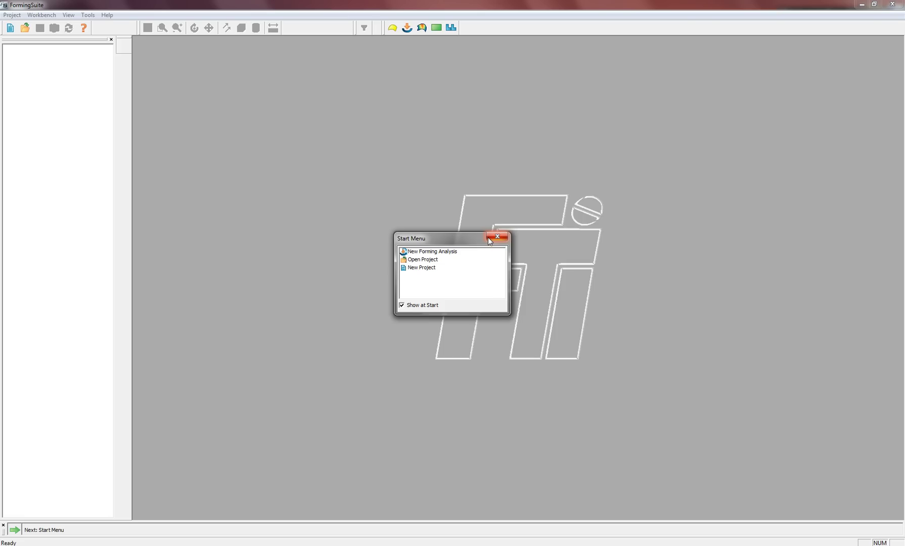
Close the Start Menu and open Tools > Material Library, scrolling the material list.
left_click(497, 237)
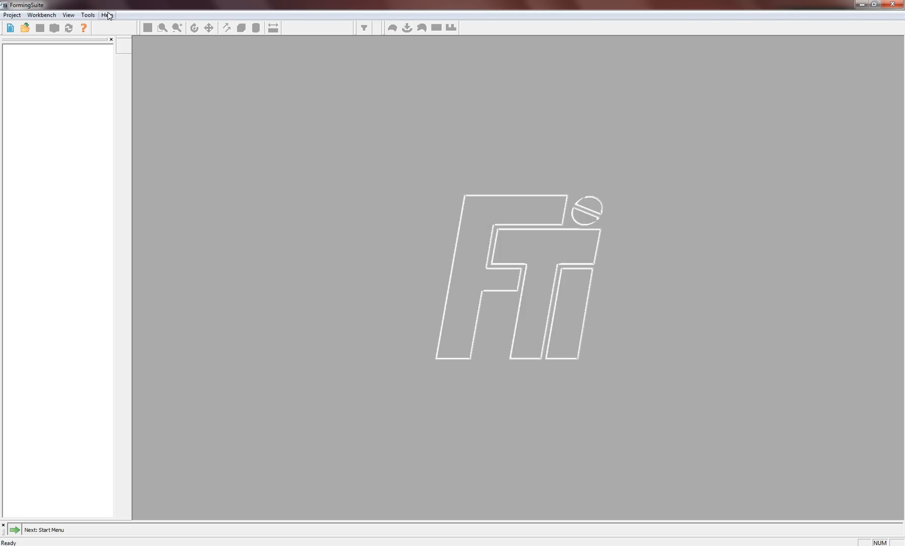
left_click(87, 14)
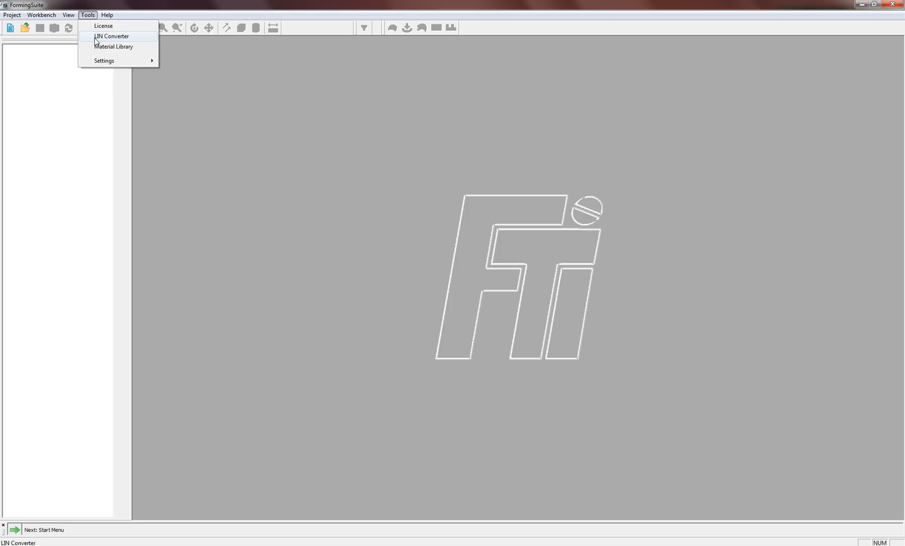
left_click(113, 46)
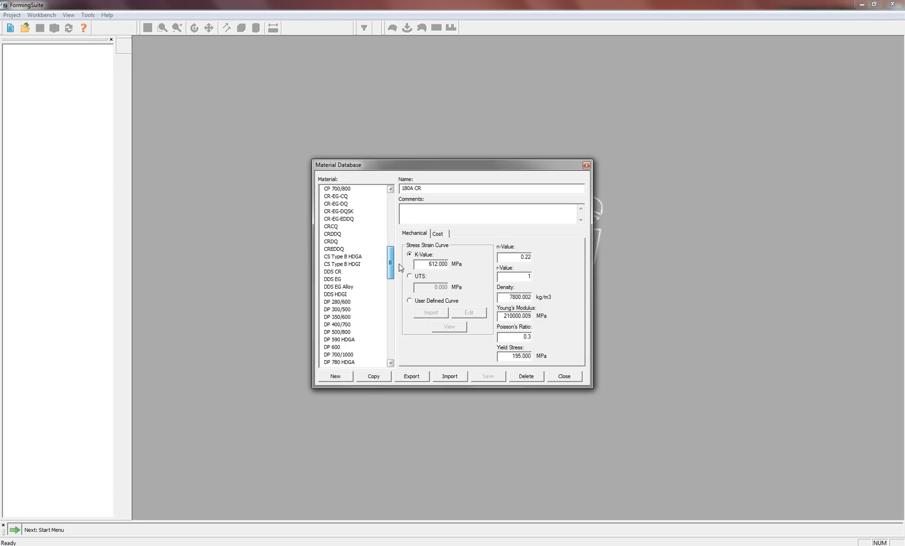
scroll("down", 3)
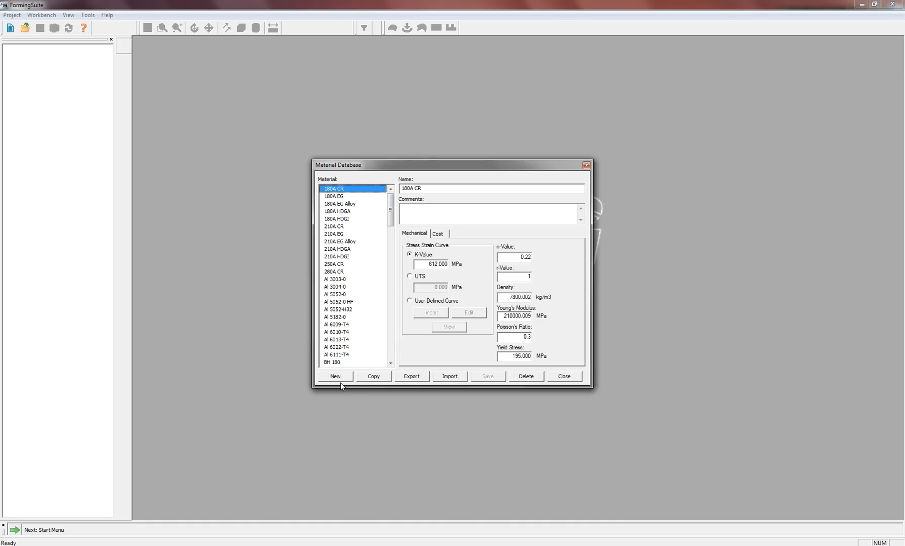
mouse_move(335, 376)
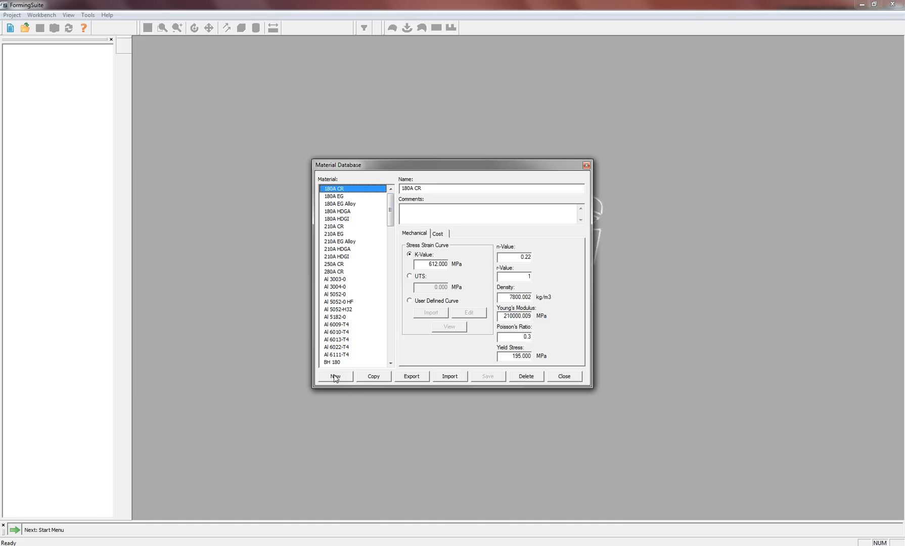
Create a new material entry named 'Test Material'.
left_click(335, 376)
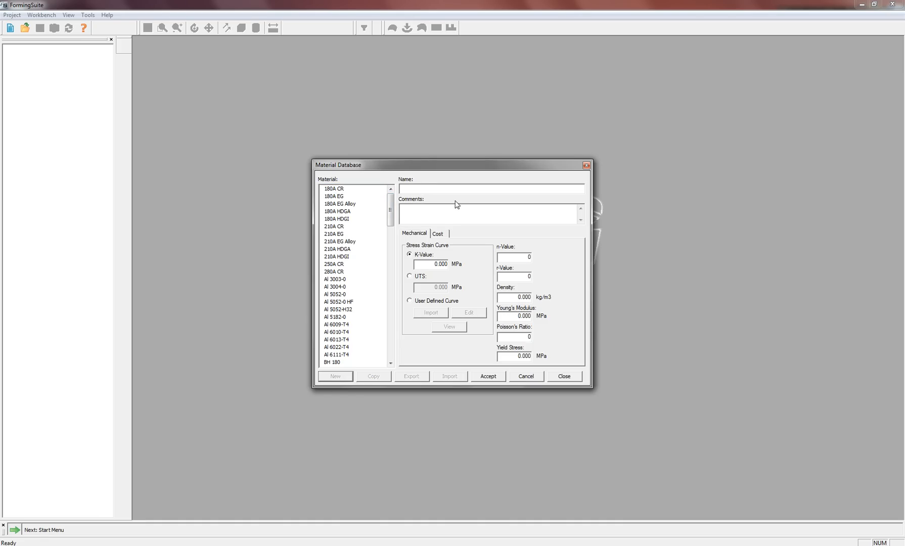
mouse_move(465, 235)
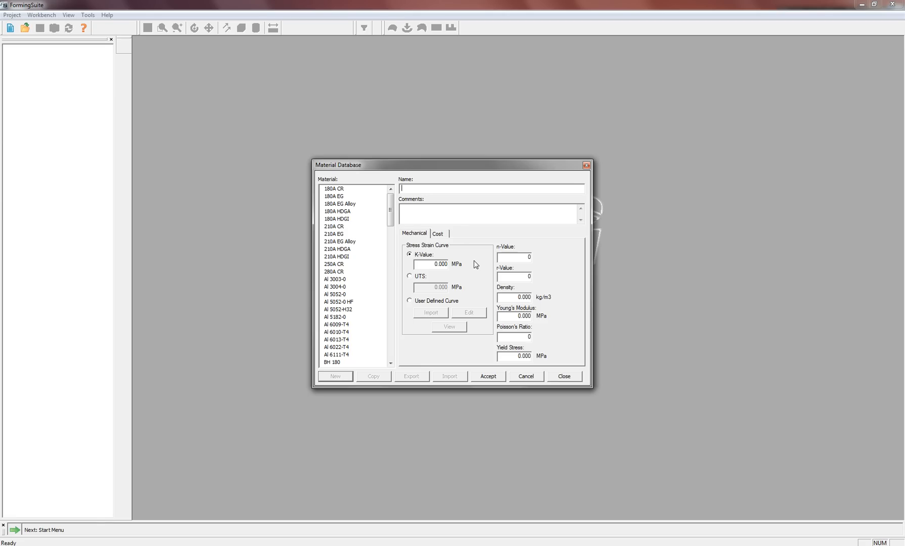
type("Test")
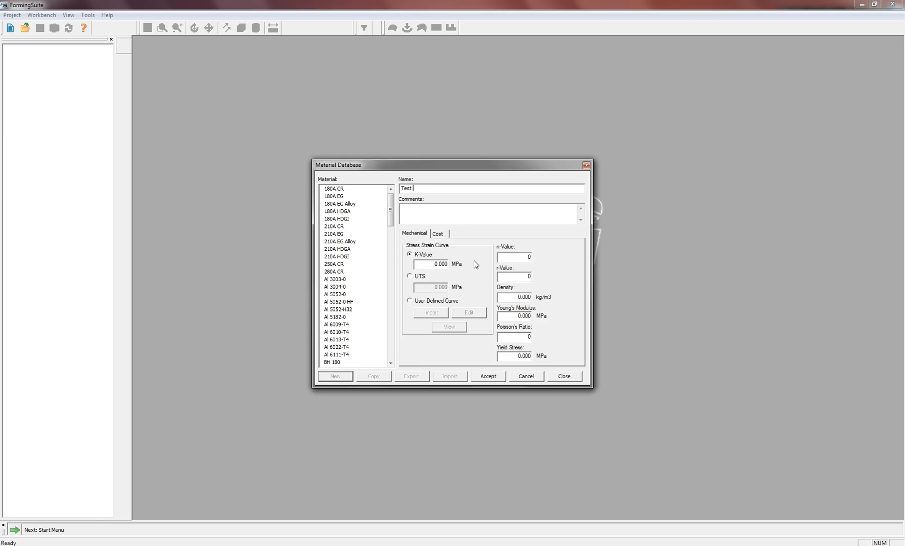
type("Material")
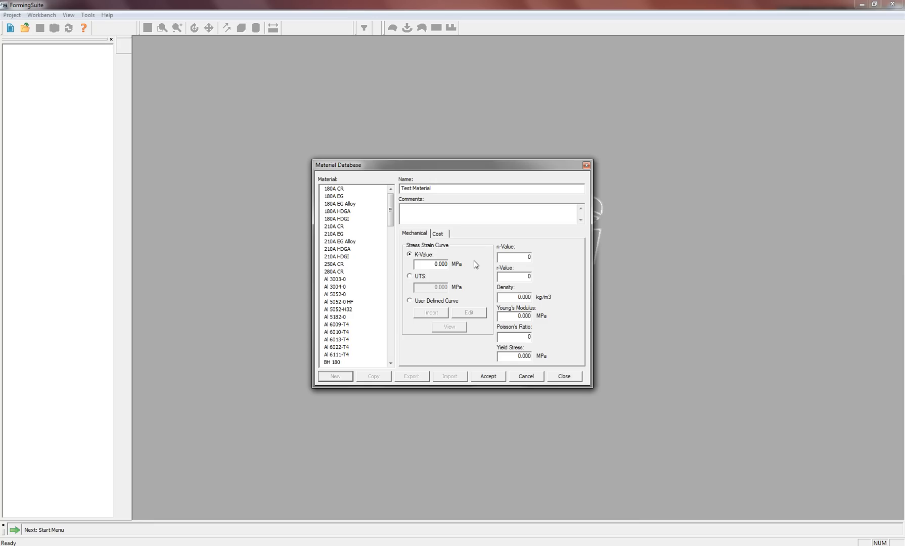
mouse_move(460, 313)
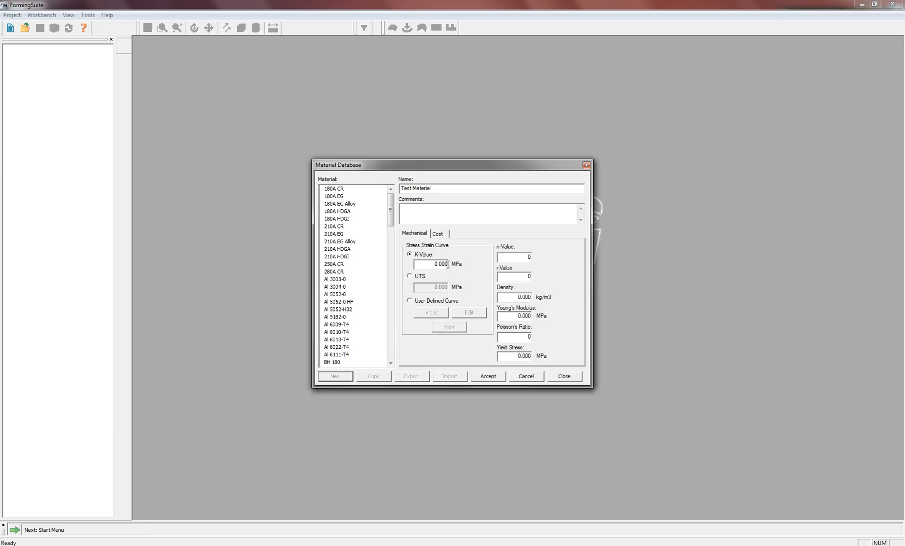
Enter K-value 664, n-value 0.2, density 7800 and yield stress 319.2 on the Mechanical tab.
left_click(491, 213)
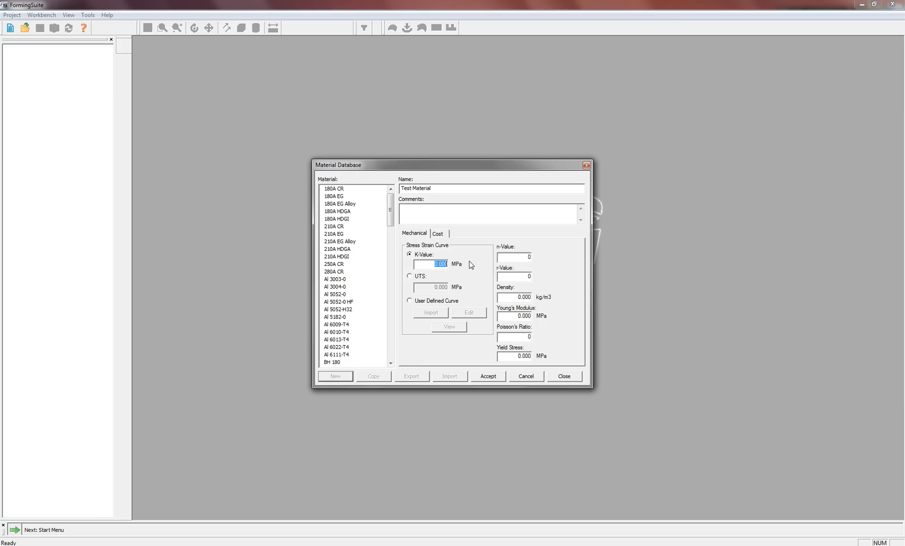
type("664")
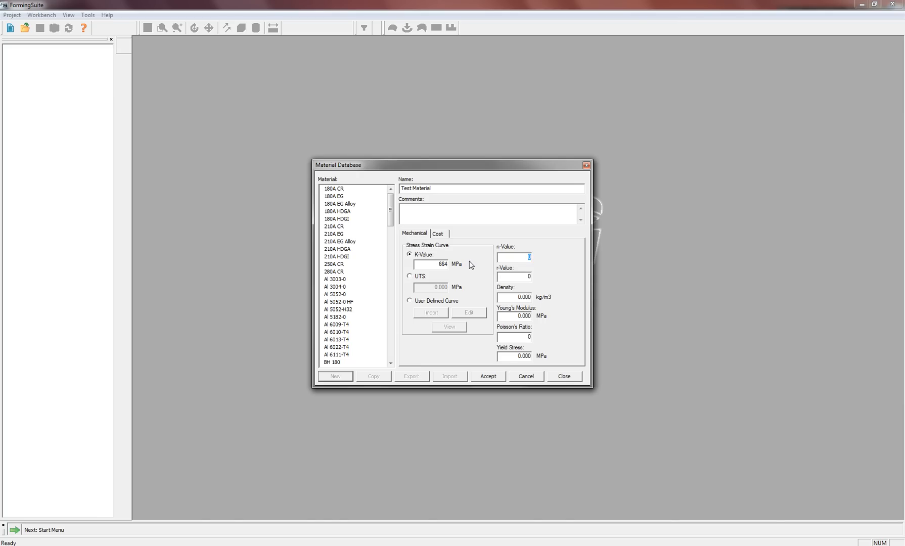
type(".2")
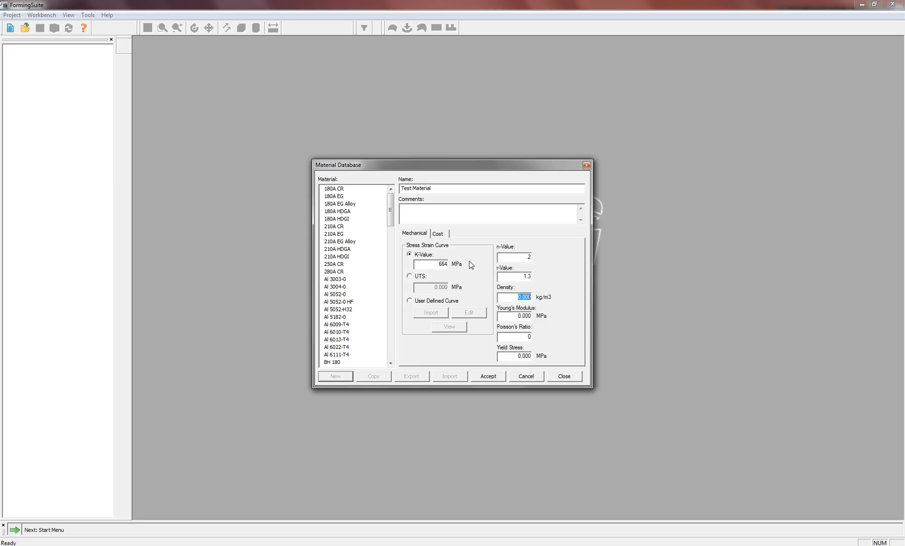
type("7800")
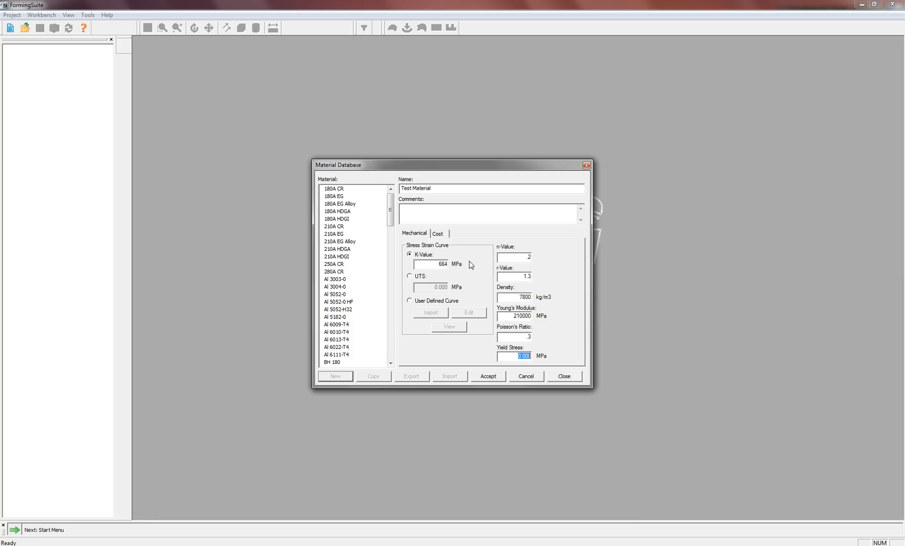
type("319.2")
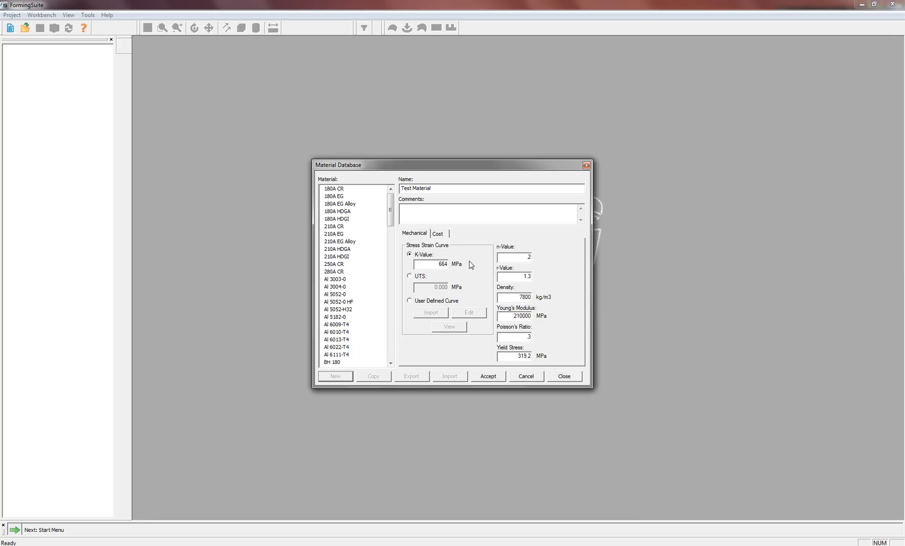
mouse_move(285, 159)
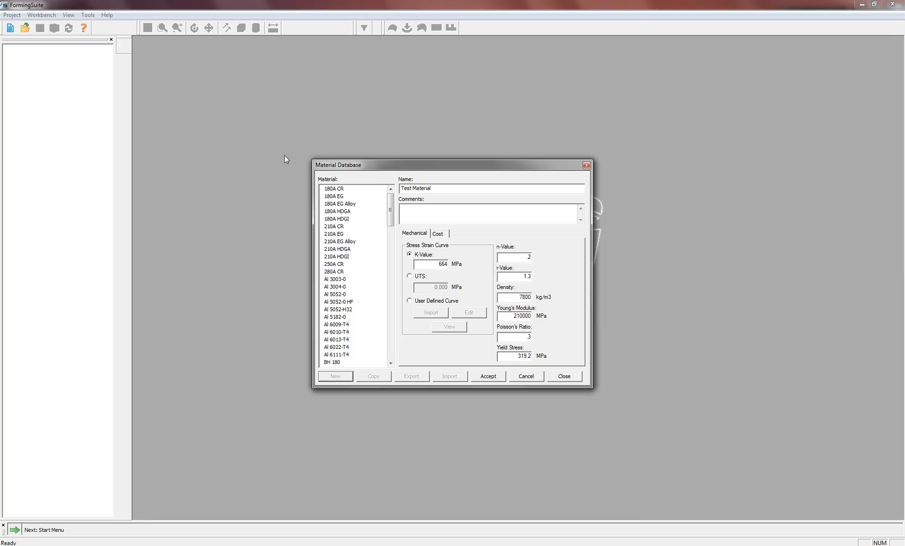
Show the Cost tab and select the Fixed base cost, leaving it at 0.
left_click(437, 233)
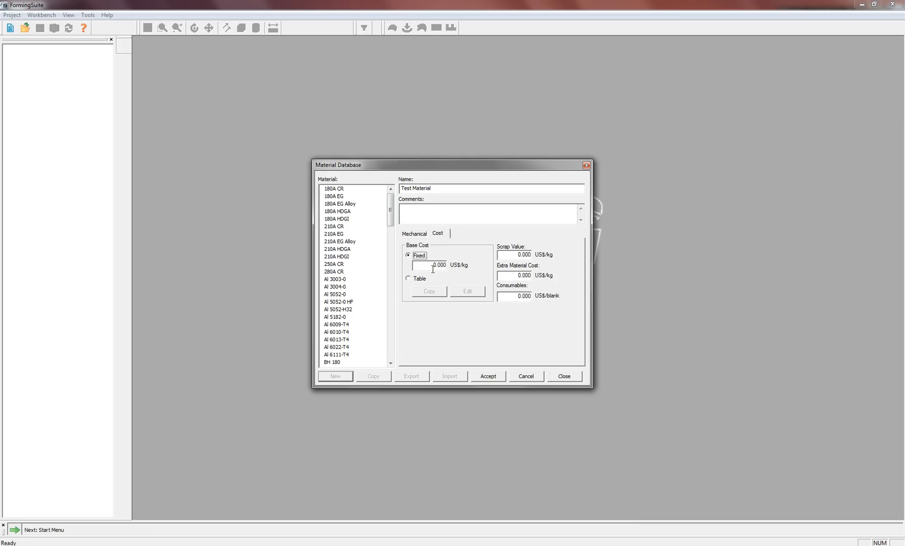
triple_click(428, 265)
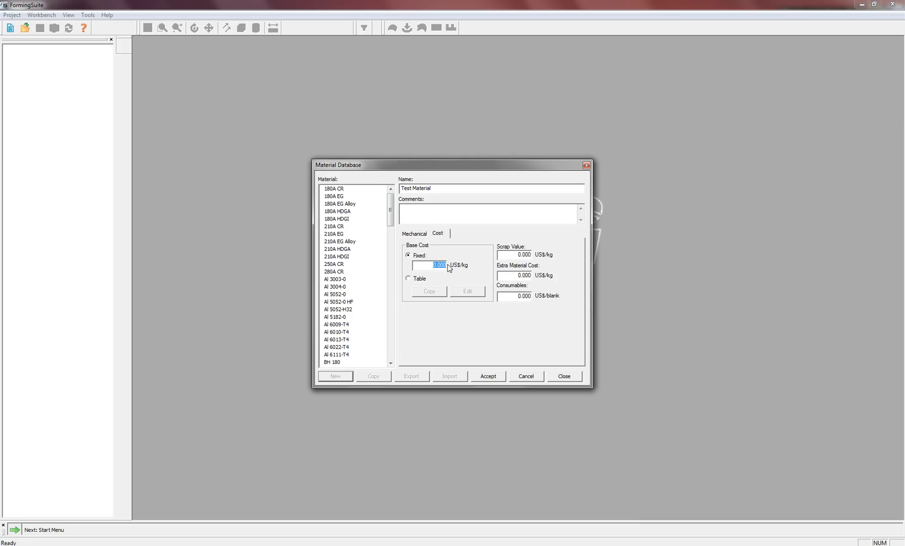
mouse_move(461, 266)
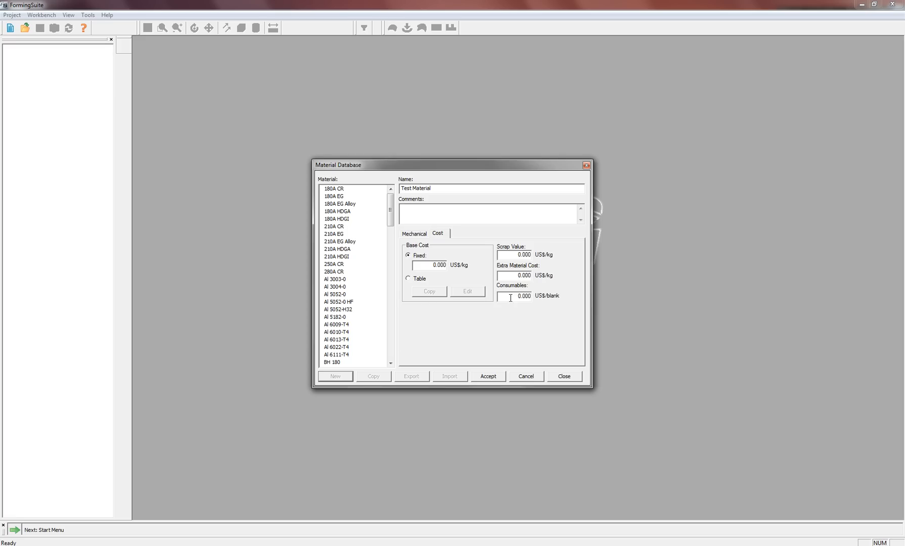
mouse_move(423, 258)
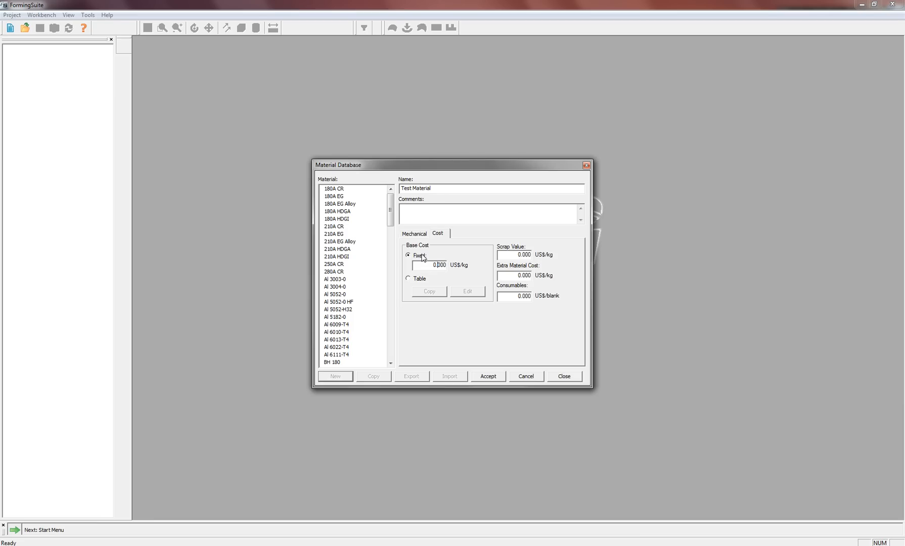
mouse_move(537, 352)
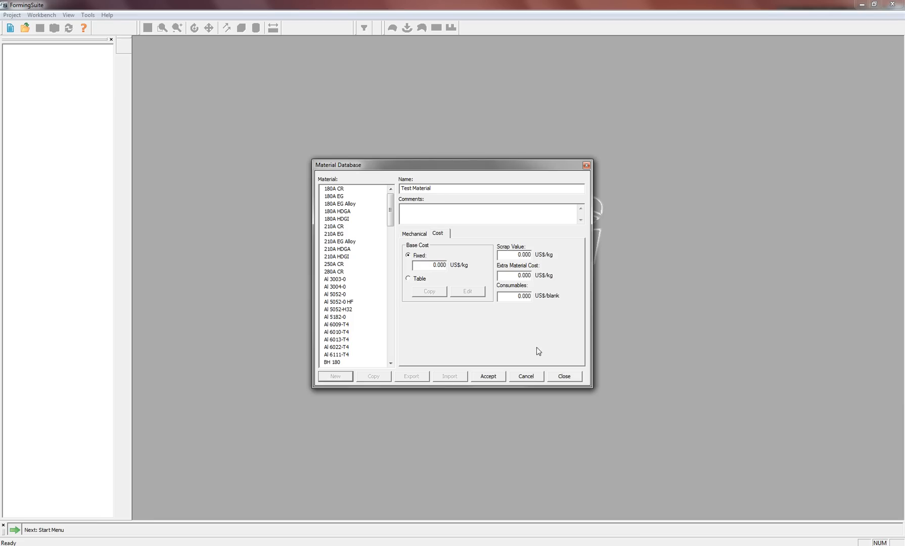
mouse_move(435, 301)
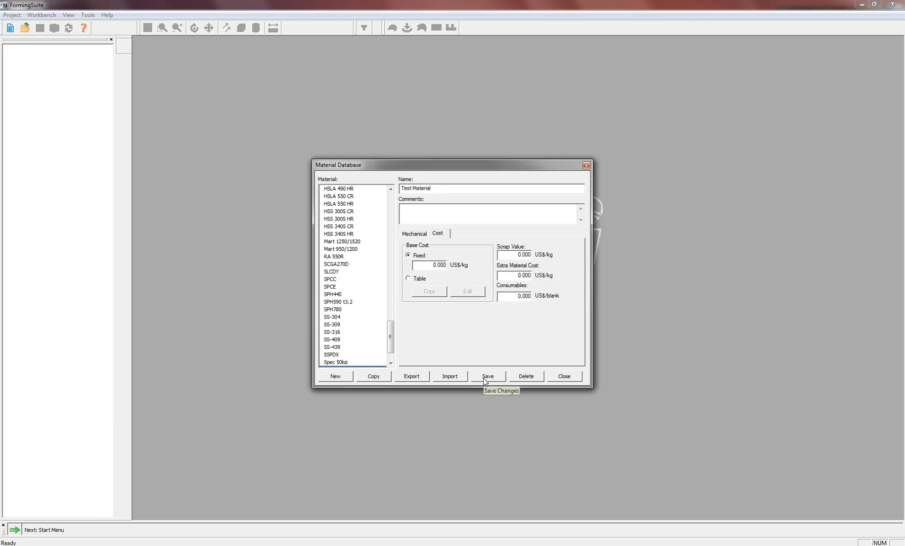
Save the database and select Test Material to check its stored values.
left_click(332, 355)
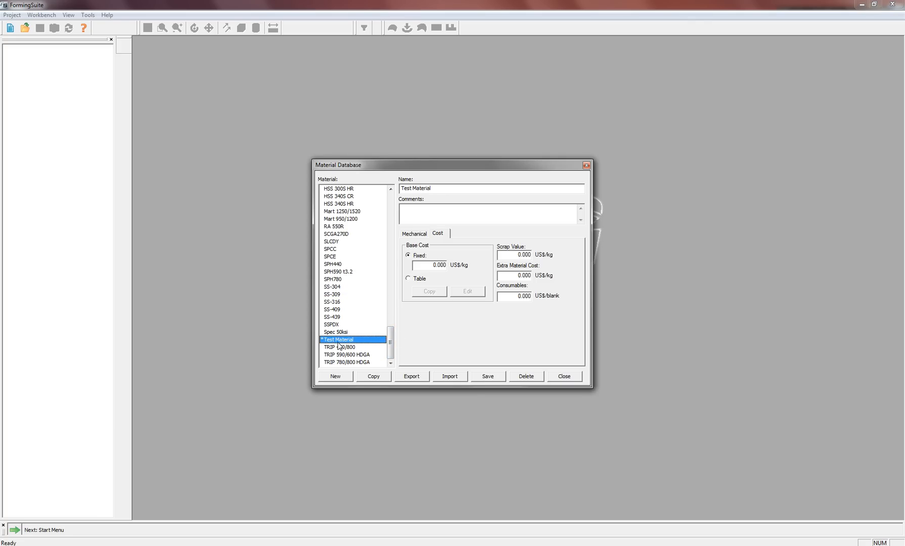
left_click(414, 234)
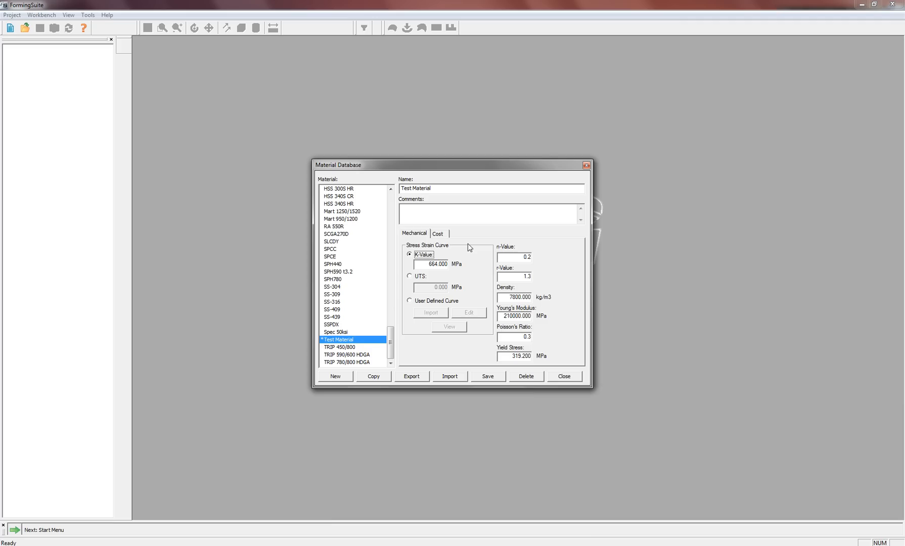
mouse_move(329, 397)
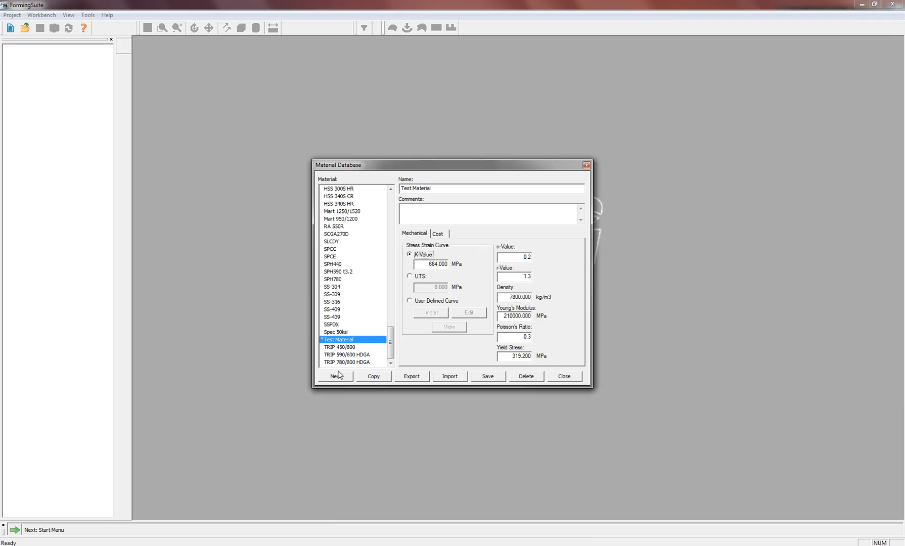
mouse_move(424, 376)
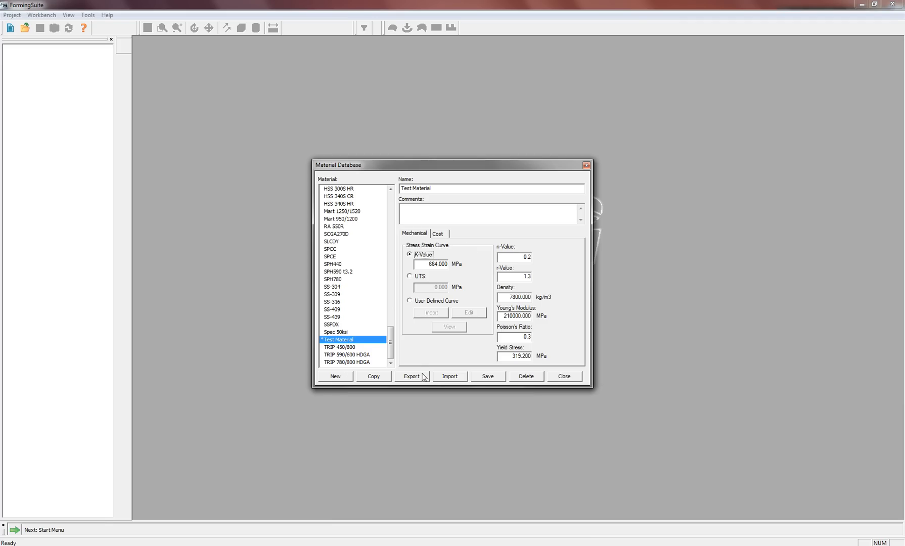
mouse_move(297, 414)
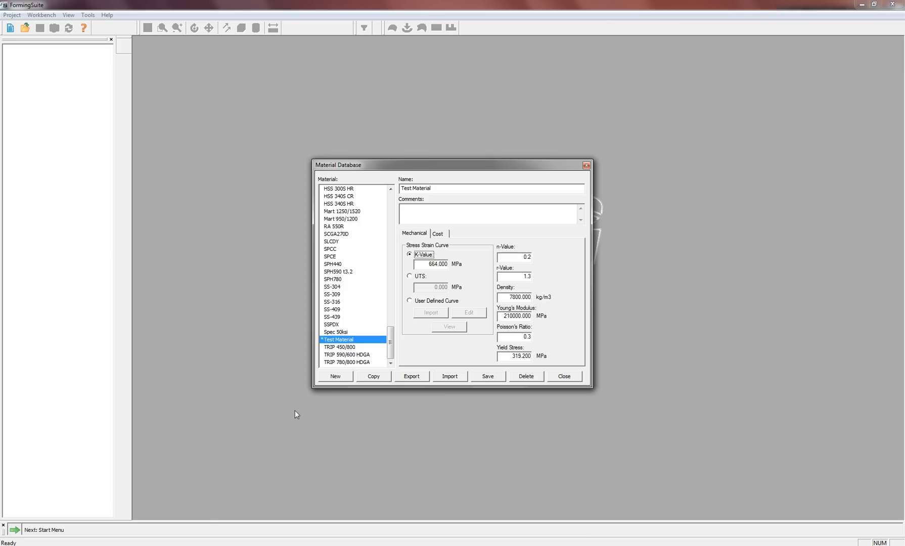